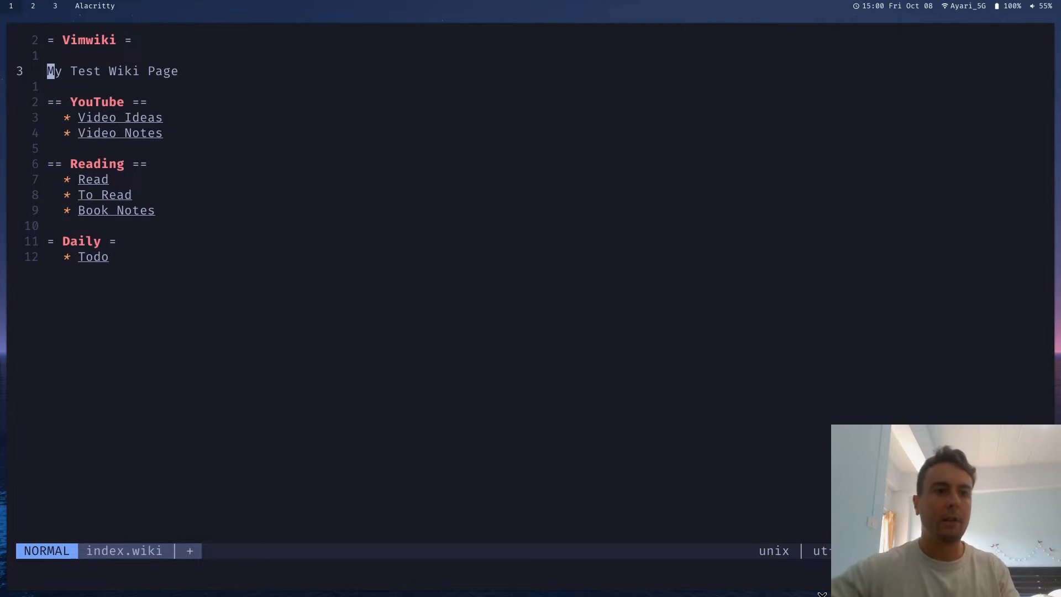
Scroll the vimwiki GitHub README down to its table of contents
key("v")
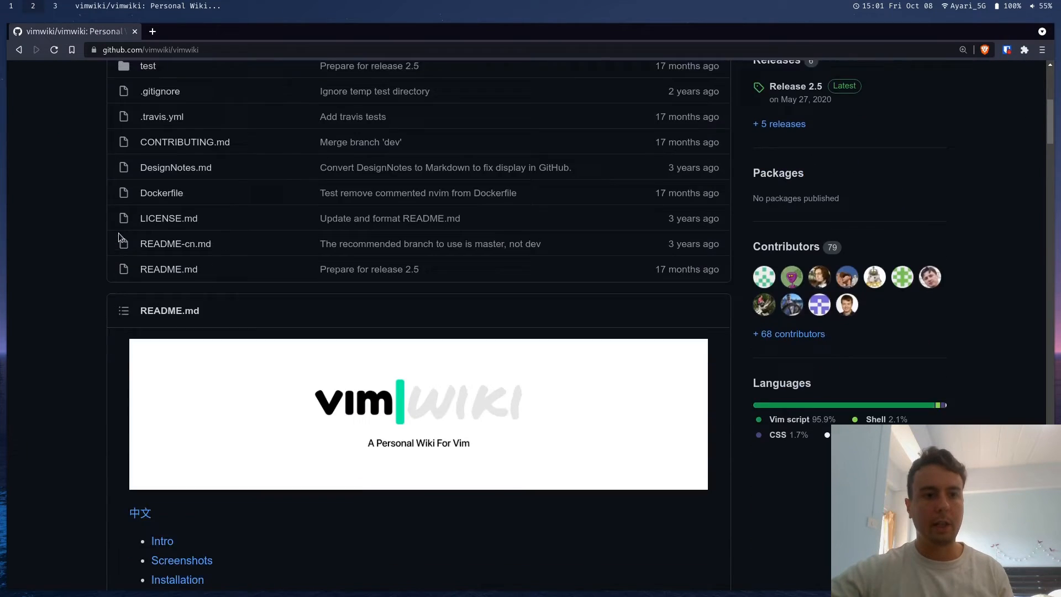
scroll("down", 3)
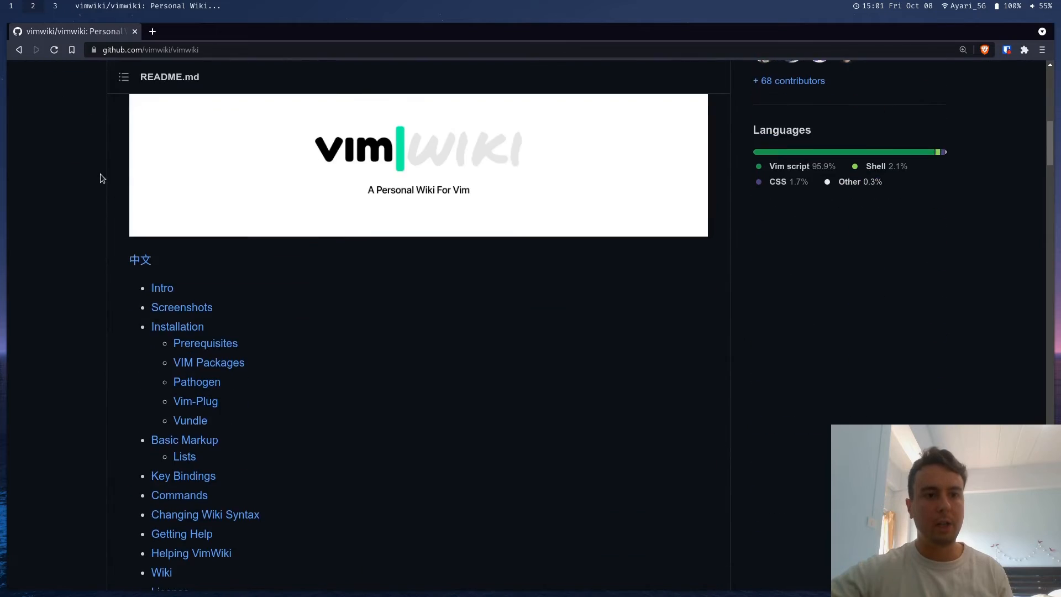
scroll("down", 3)
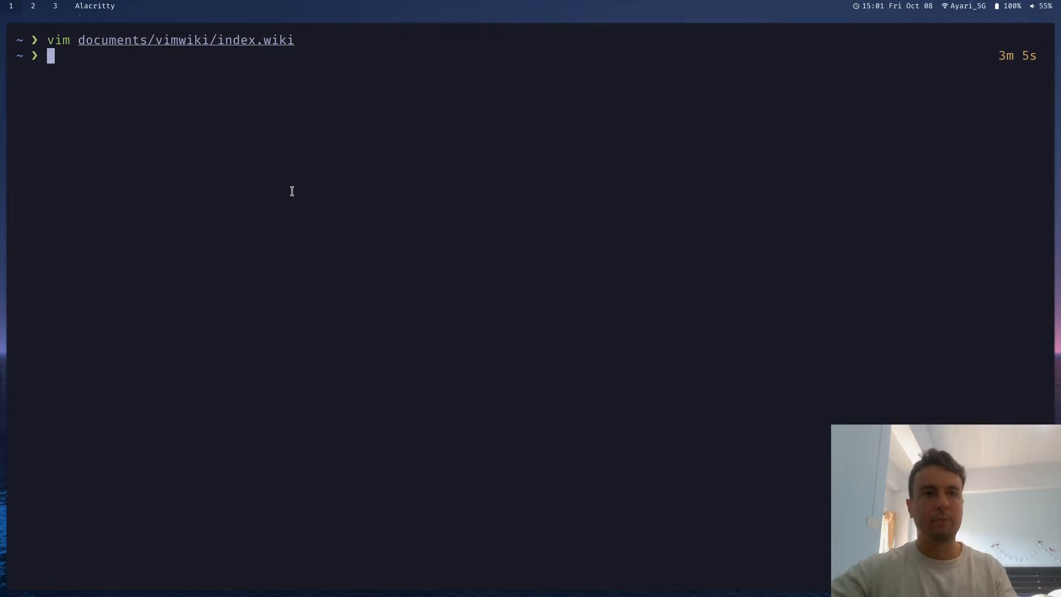
Open .config/nvim/init.vim and move to the Plug 'vimwiki/vimwiki' line
type("vim .config/nvim/init.vim")
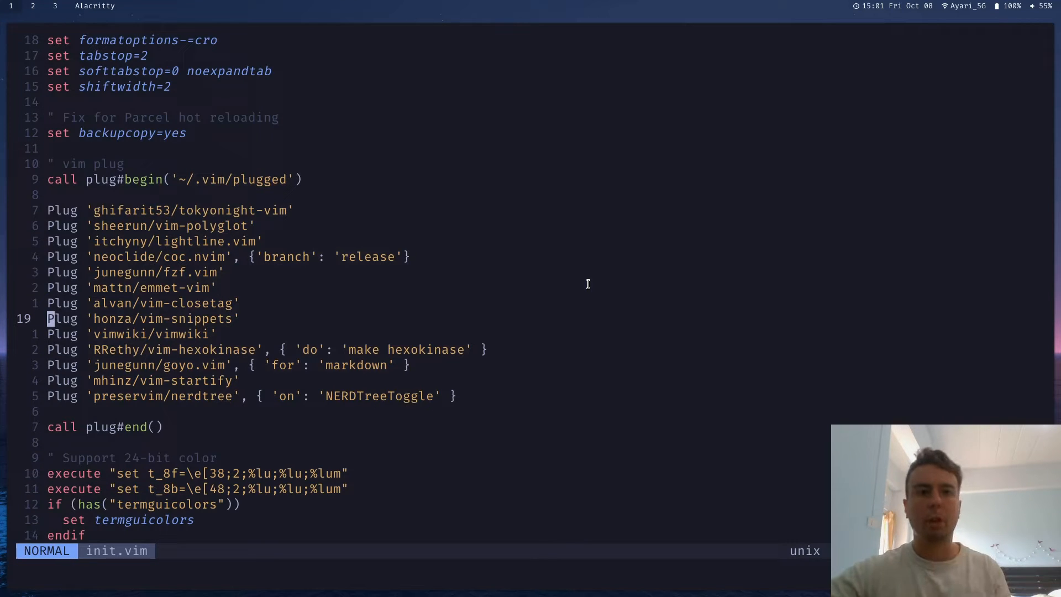
key("k")
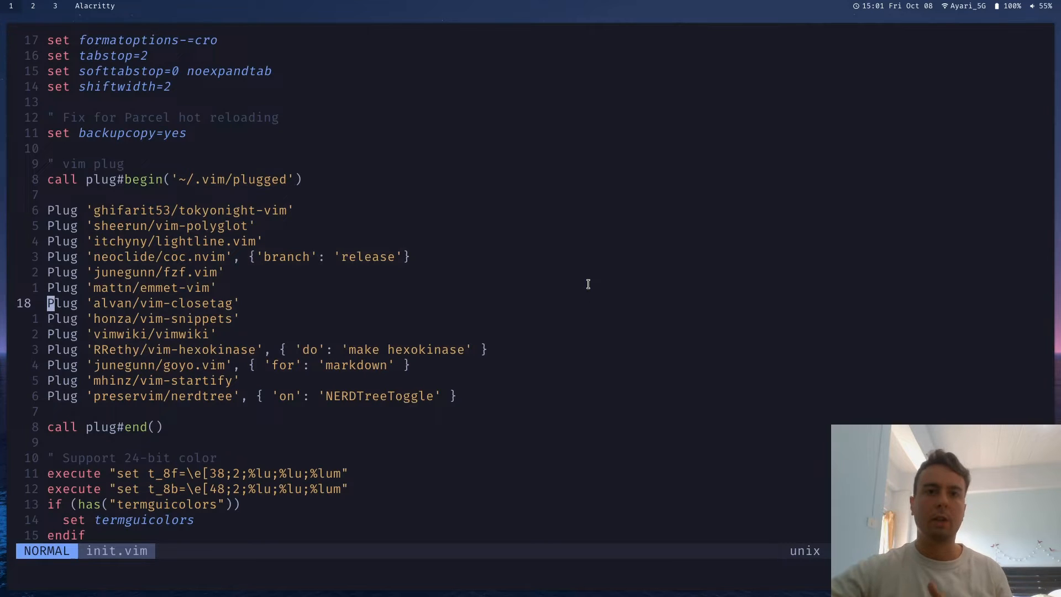
key("l")
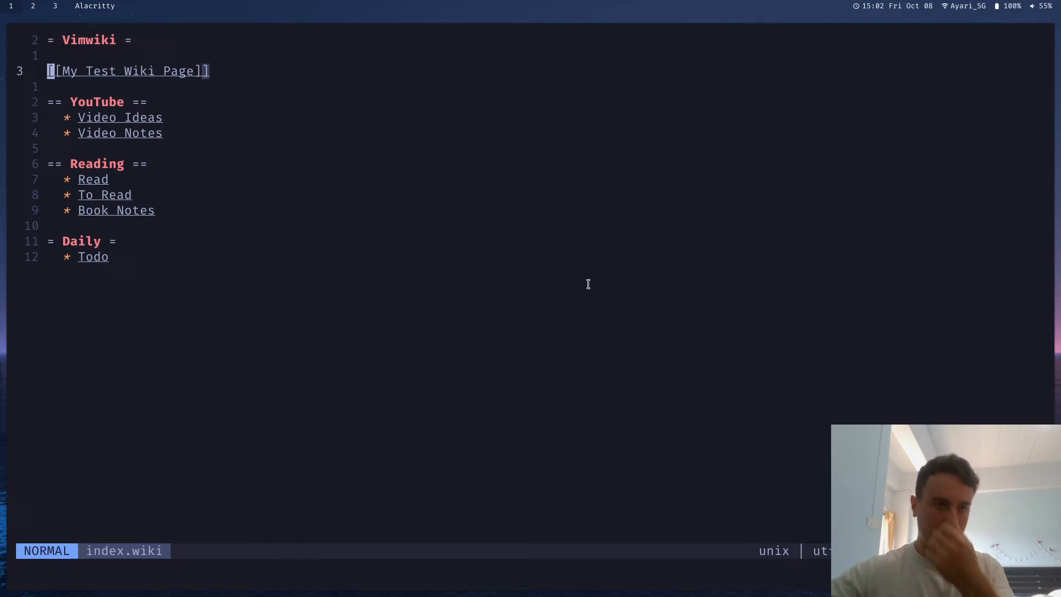
mouse_move(146, 516)
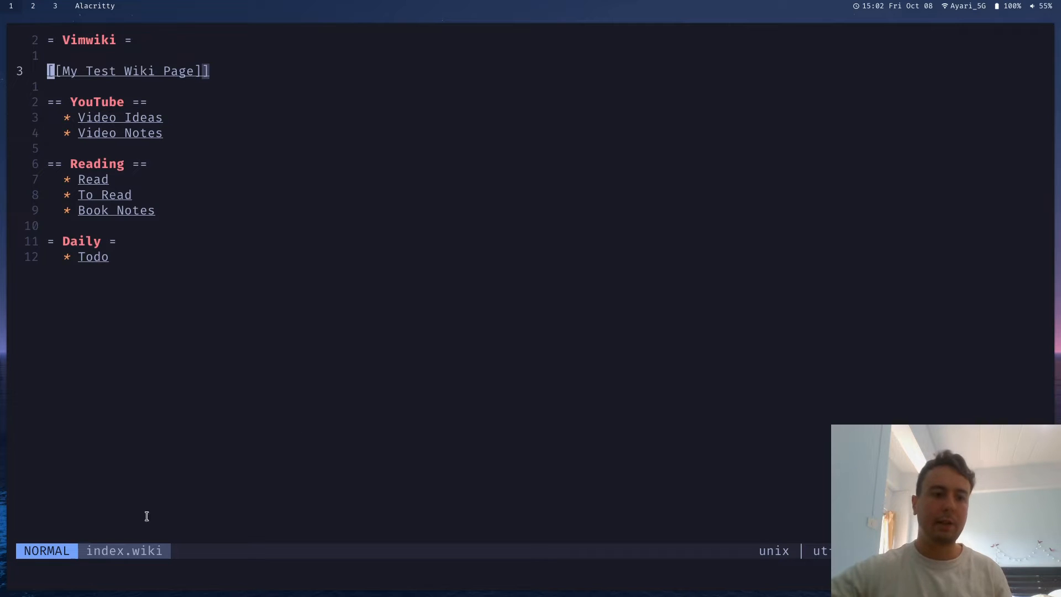
mouse_move(135, 555)
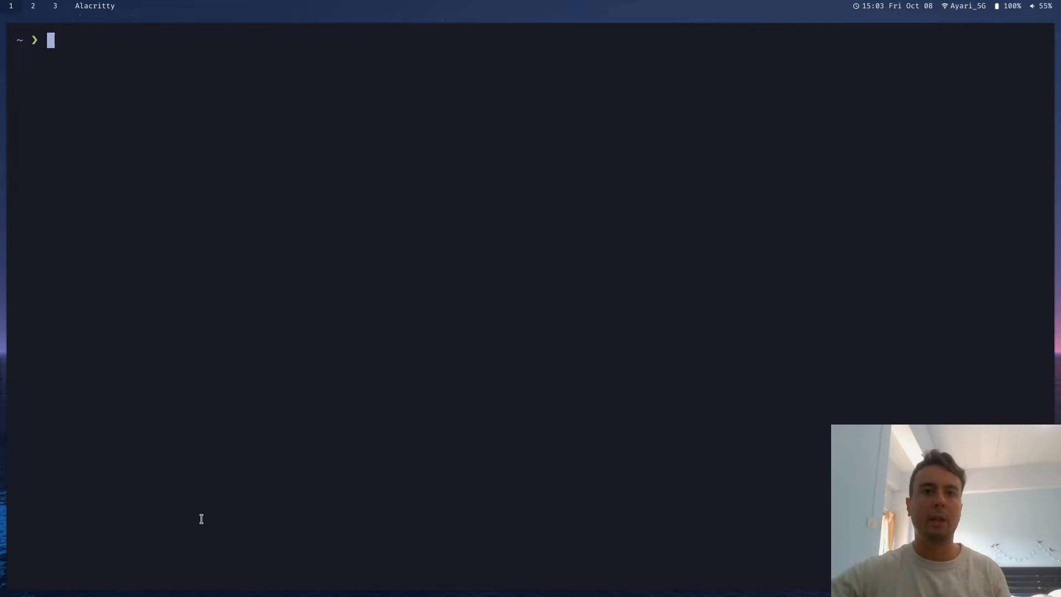
Add g:vimwiki_list to init.vim with the documents/vimwiki path, markdown syntax and .md extension
type("vim .config/nvim/init.vim")
type("let g:vimwiki_list = [{'path': '~/documents/vimwiki/', 'syntax': 'markdown', 'ext': '.md'}]")
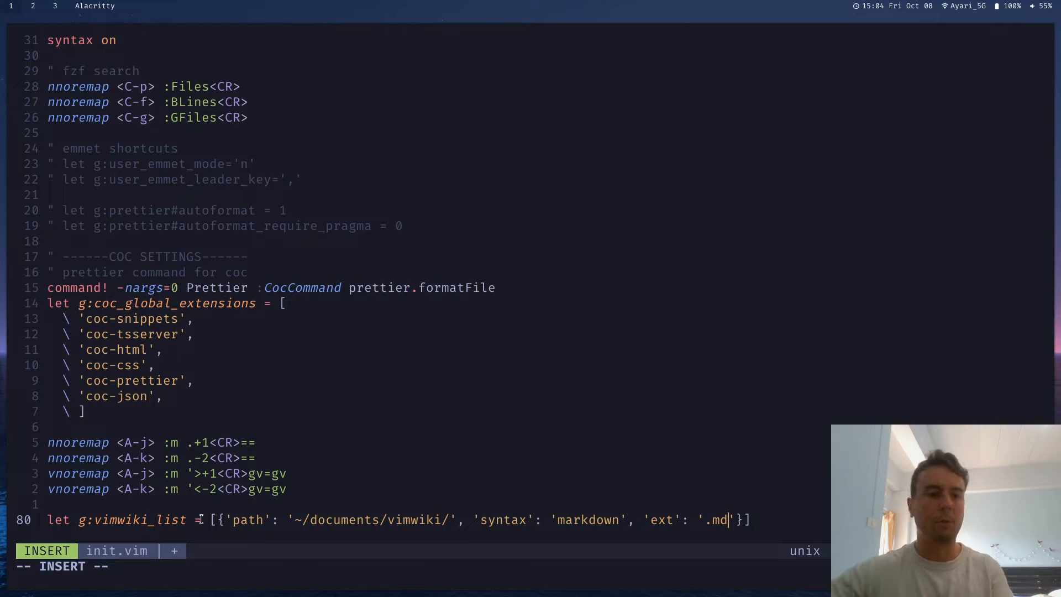
key("Escape")
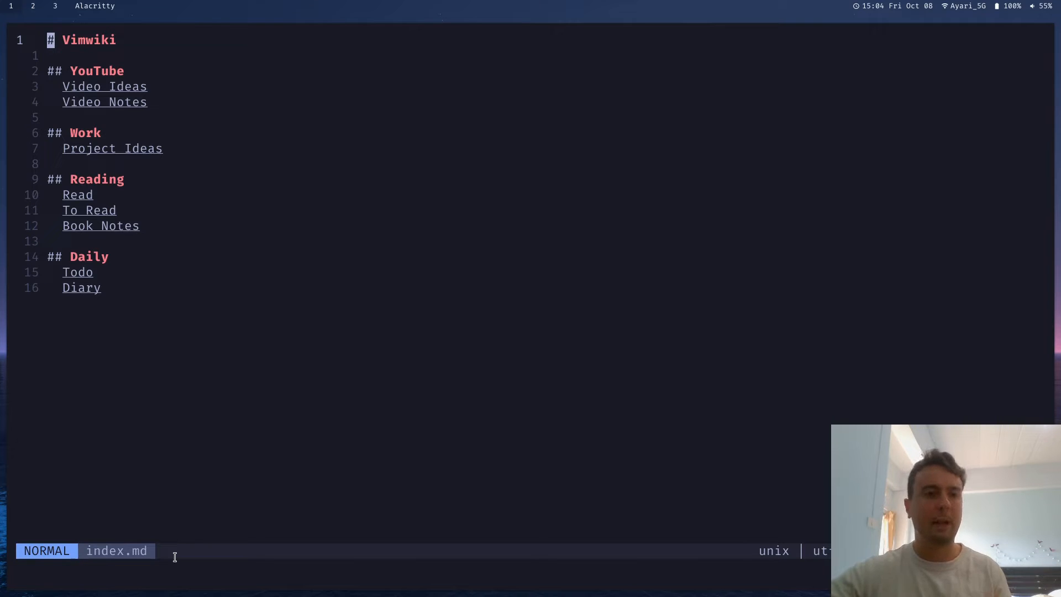
Insert a new empty line beneath the Vimwiki heading in index.md
key("o")
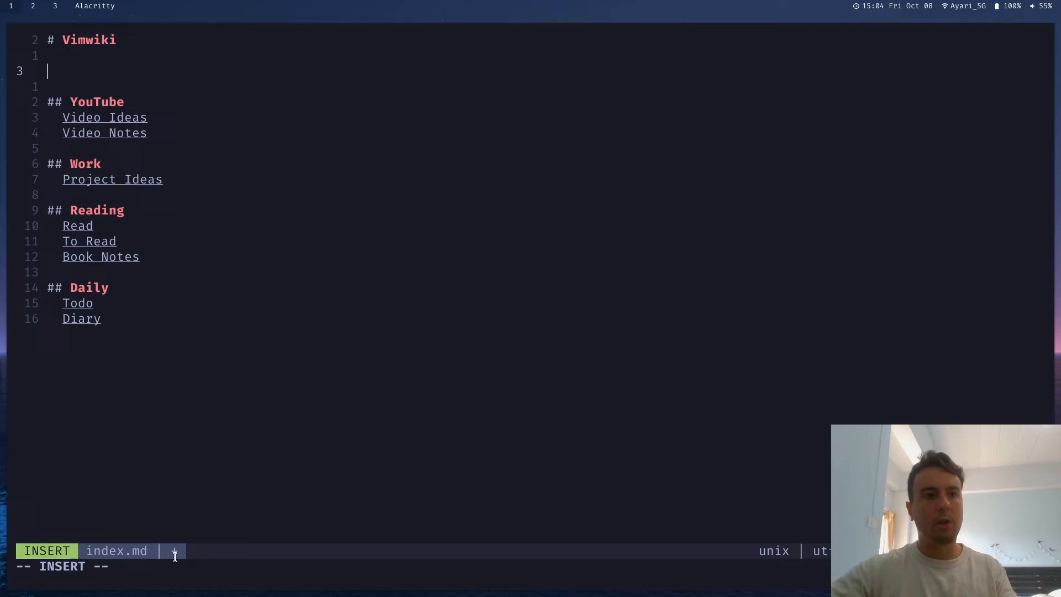
Add 'My New Page' to index.md and create Page.md from 'Page' with one line
type("My")
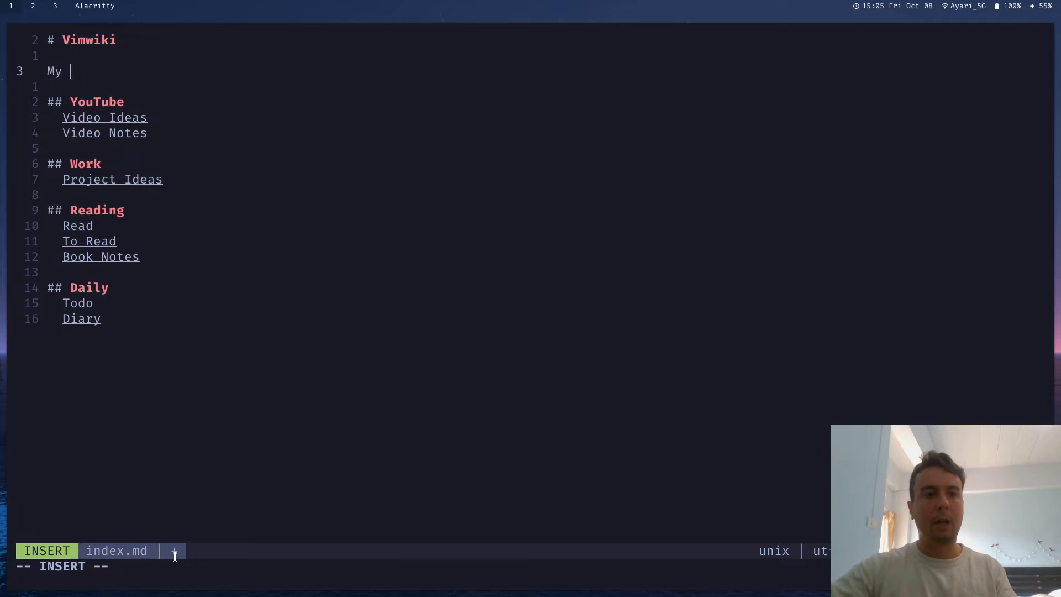
type("New Page")
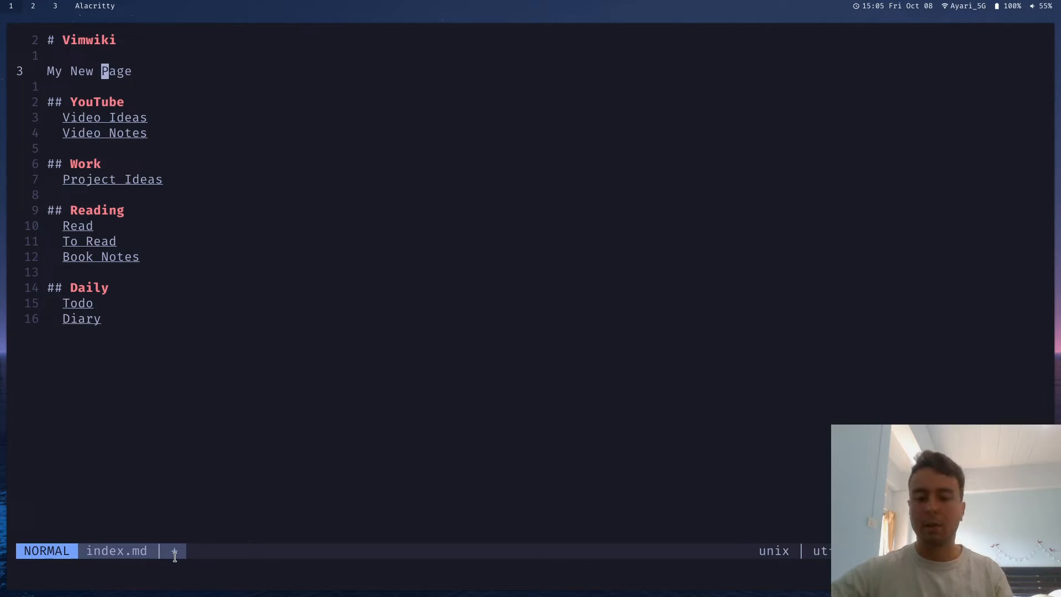
key("l")
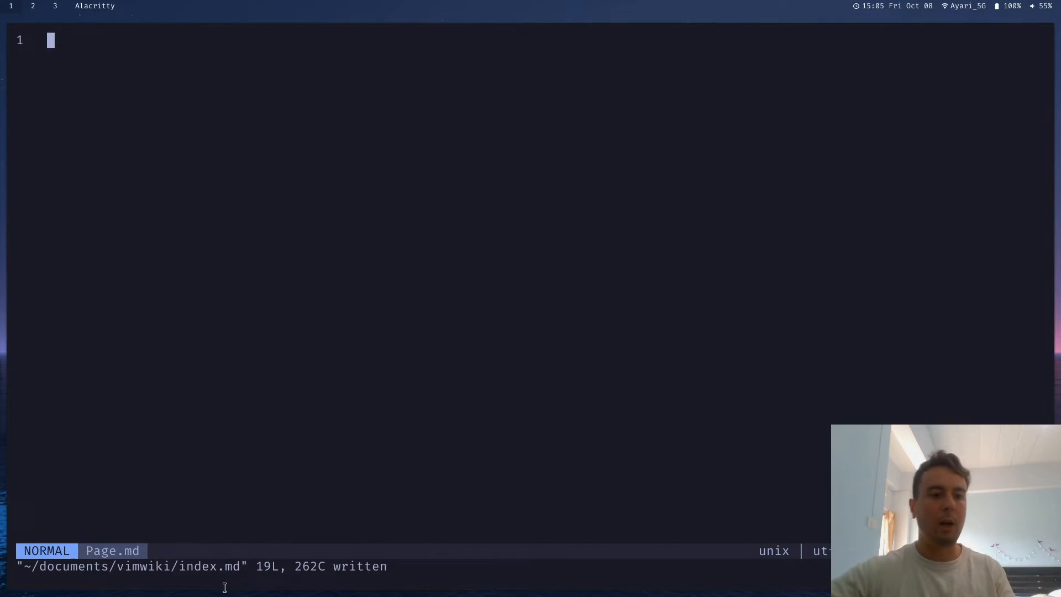
mouse_move(318, 400)
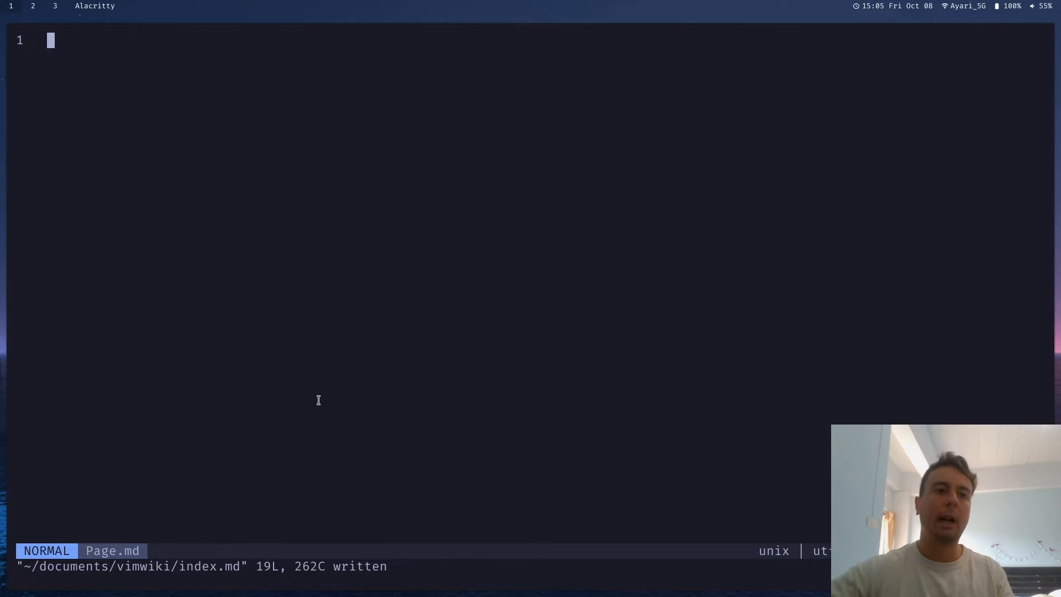
type("H")
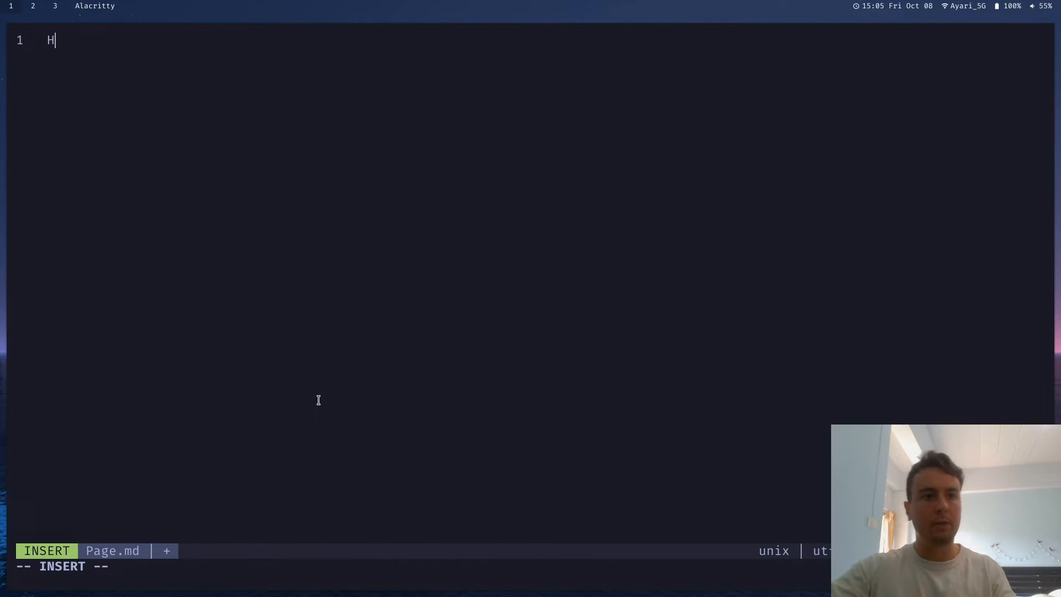
key("Escape")
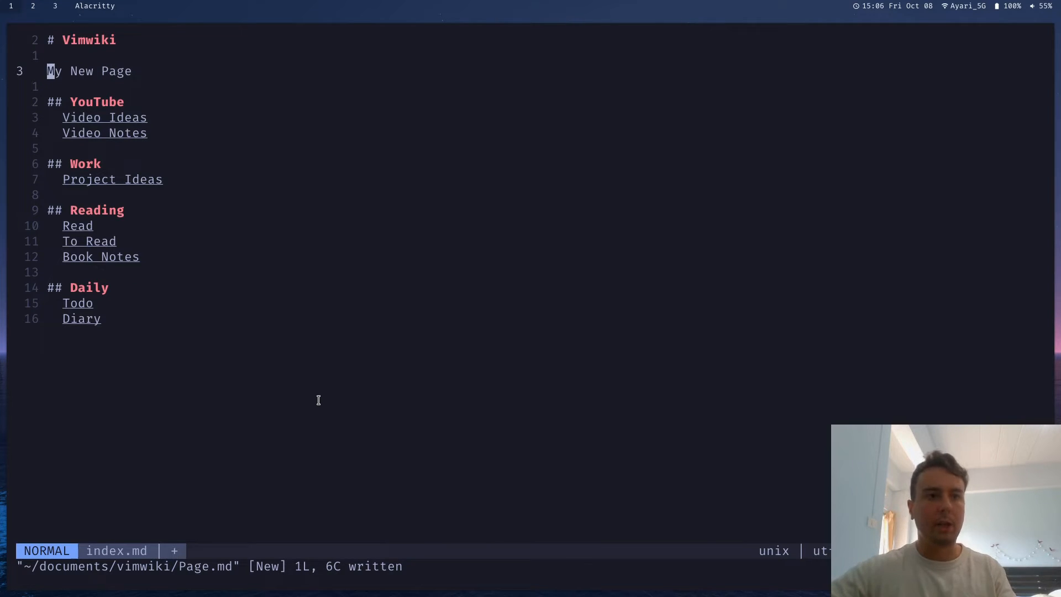
Select the whole 'My New Page' line and turn it into one link
key("v")
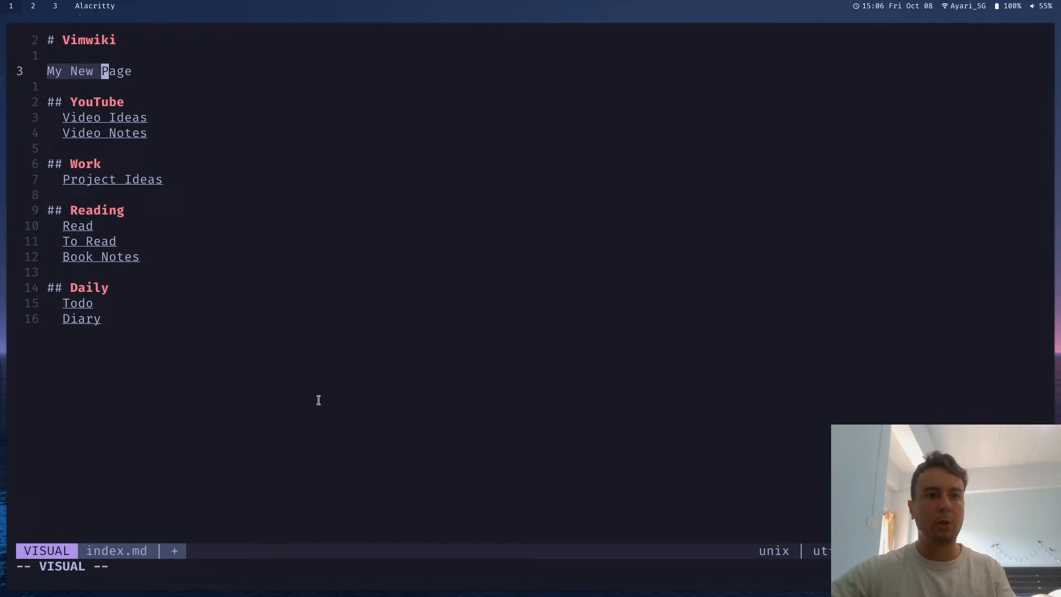
key("Return")
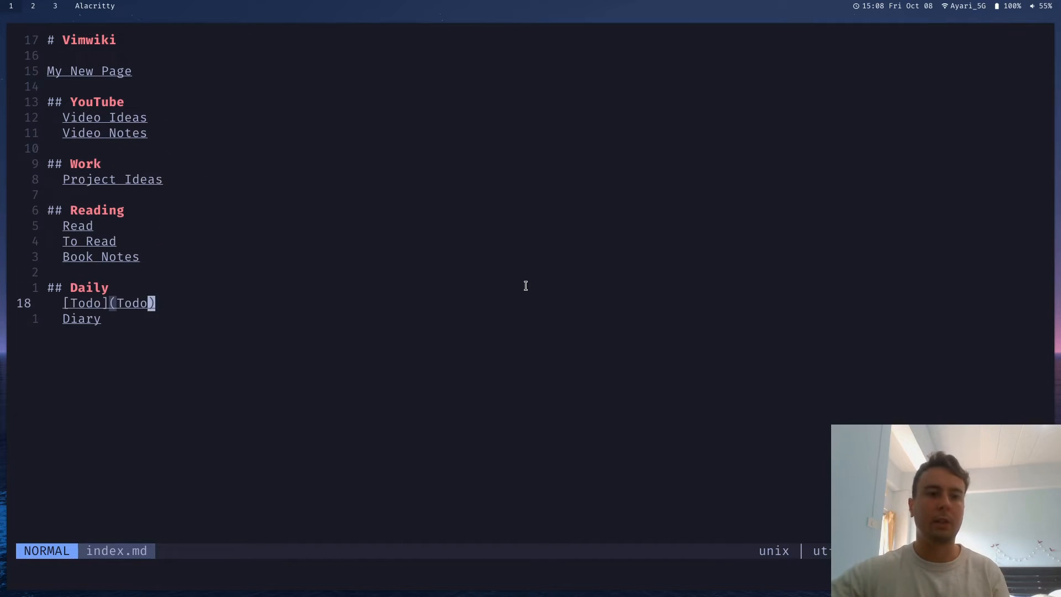
Open the Todo page and add a '**Hello**.' line under the Todos heading
key("Return")
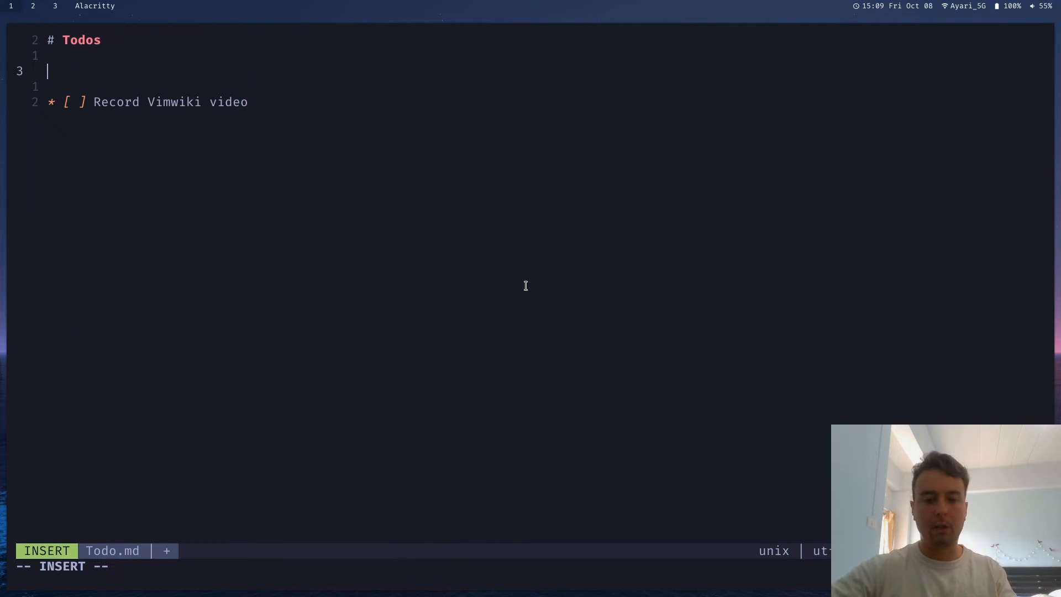
type("**Hello")
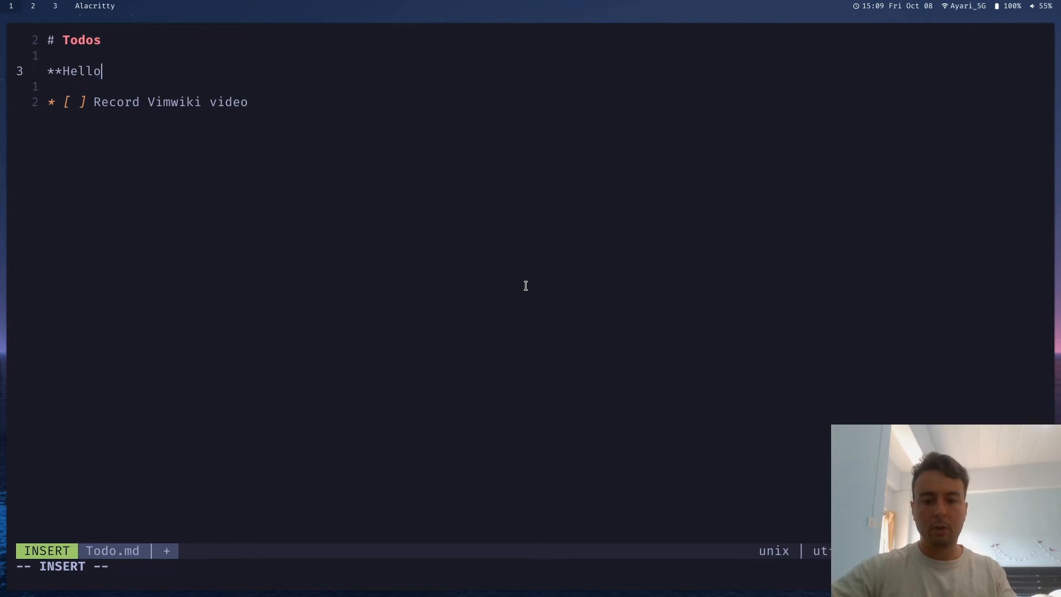
type("**.")
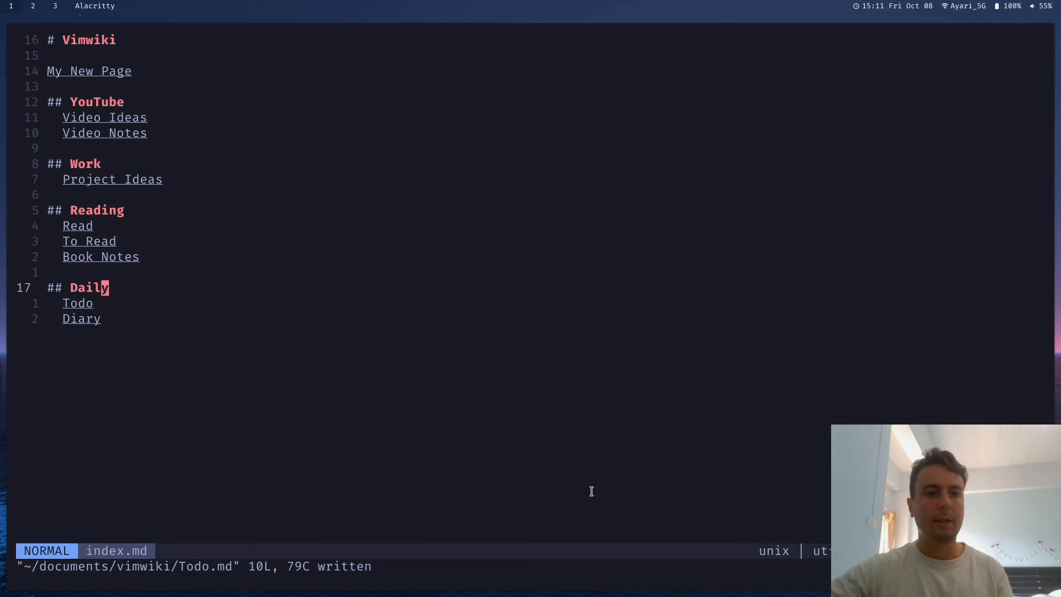
mouse_move(700, 381)
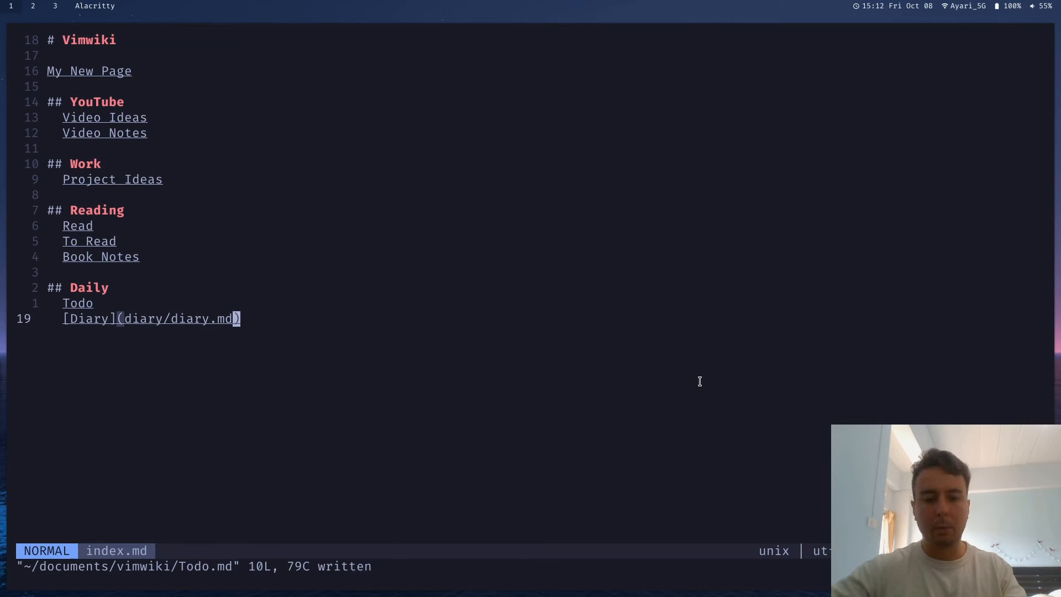
Set the Diary link target to diary/diary.md and open that empty page
key("Return")
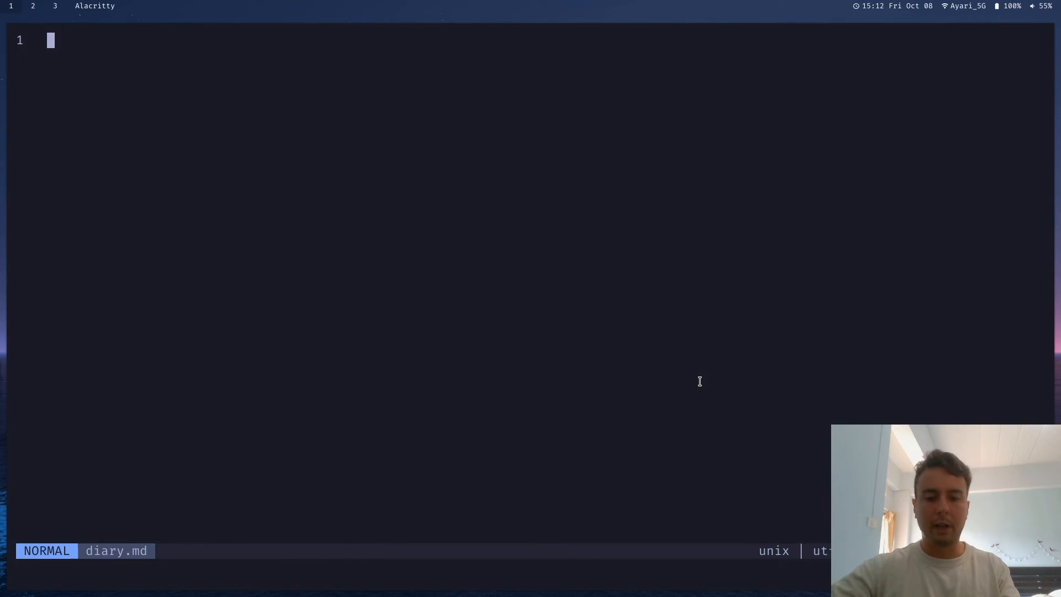
Give diary.md a heading, save it, and create the 2021-10-08.md diary entry
type("#")
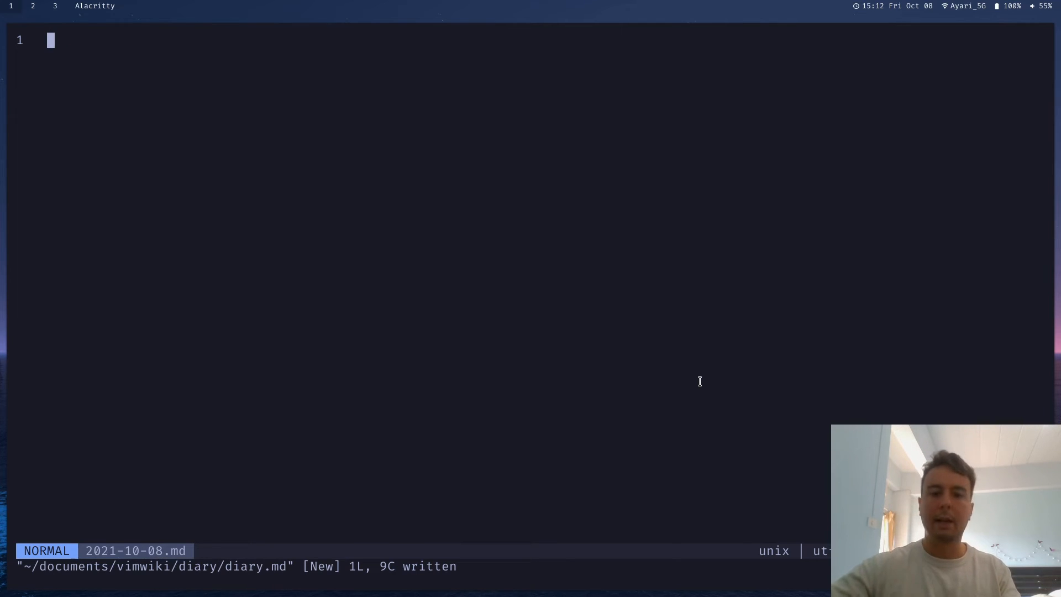
Type 'October 8', a blank line and 'Hello' into 2021-10-08.md, then save
key("i")
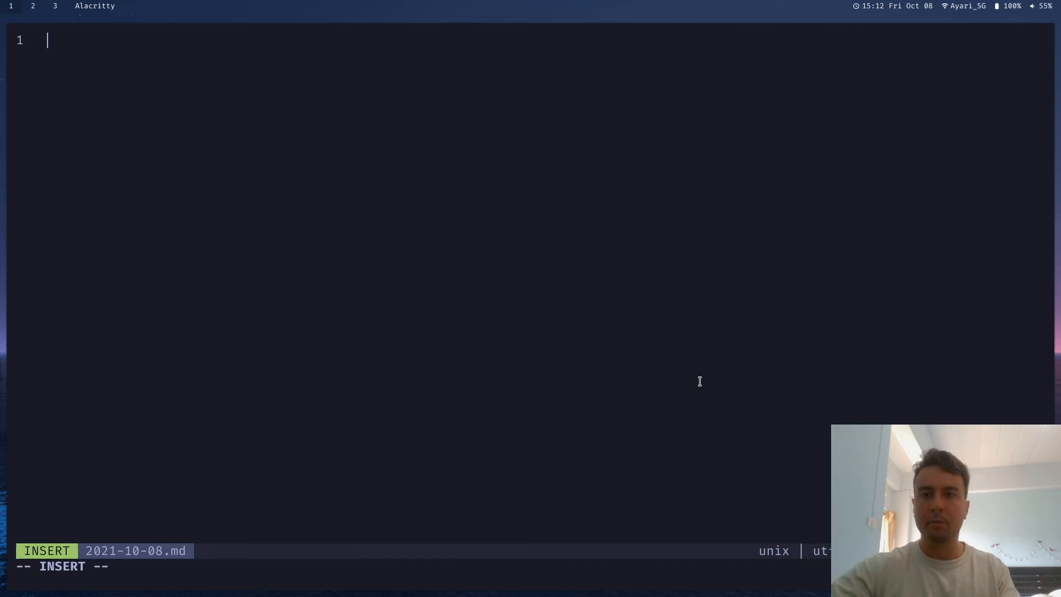
type("October 8")
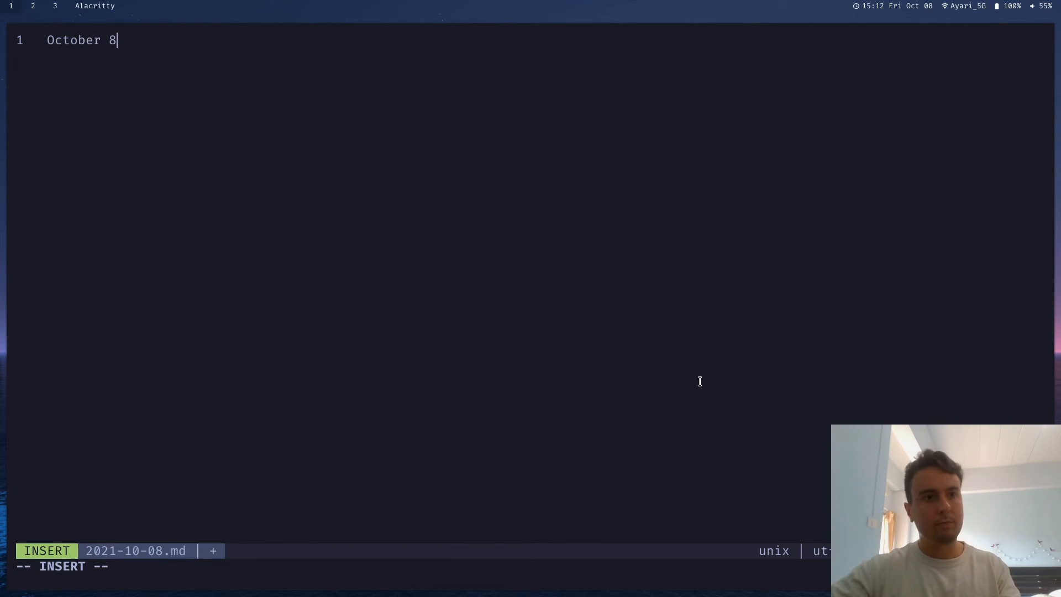
type("Hello")
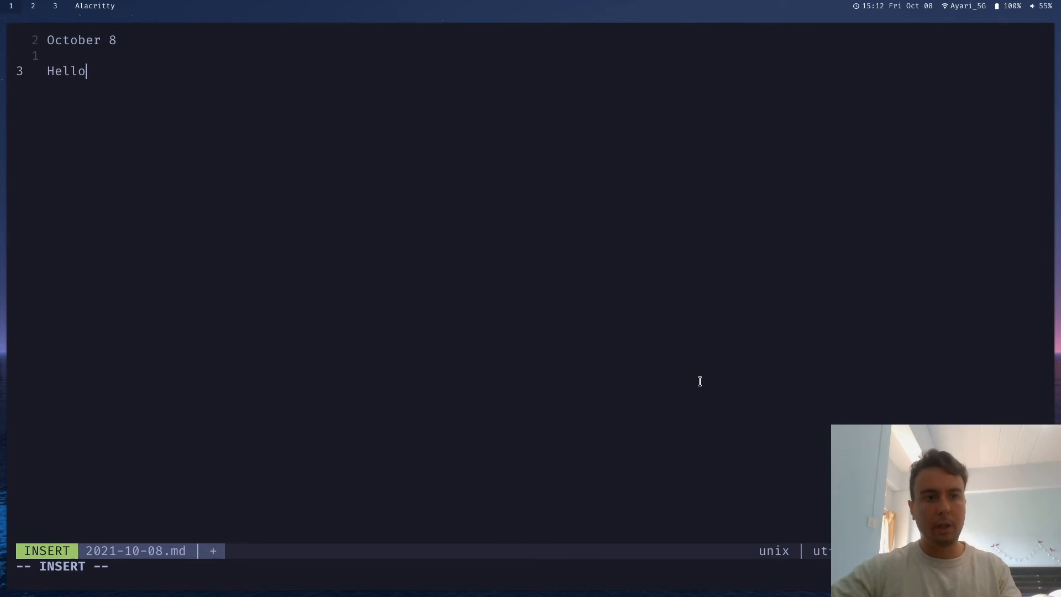
key("Escape")
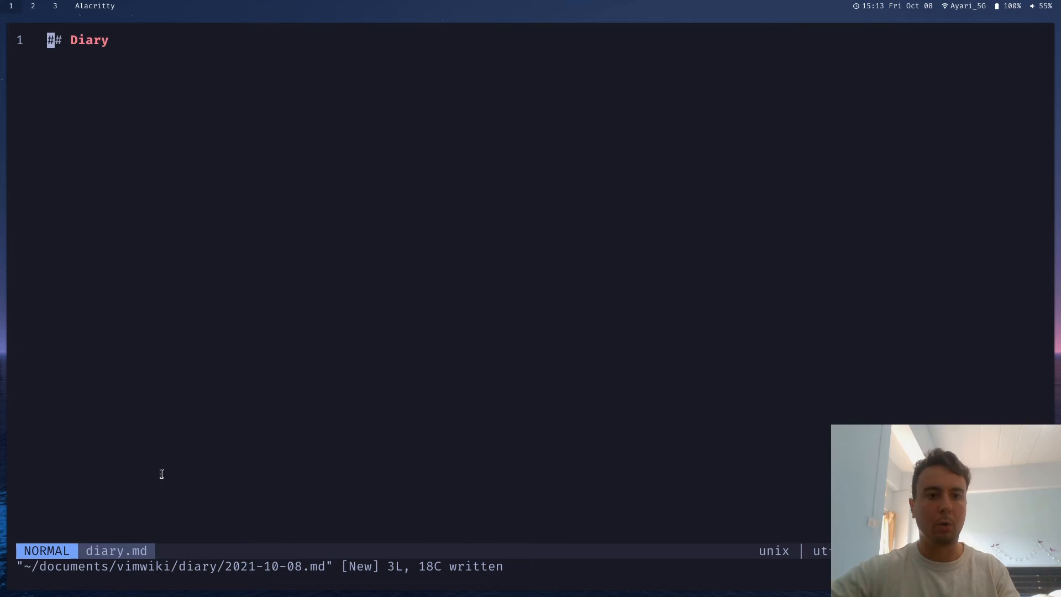
mouse_move(599, 281)
type("[")
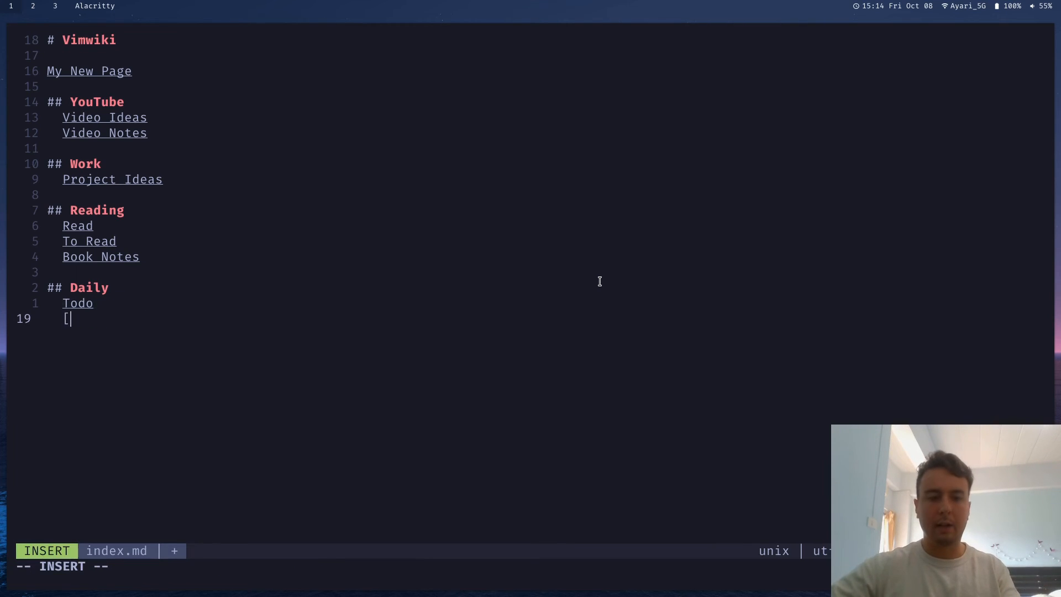
Type the Diary link text pointing to diary/diary.md under Todo in the Daily section
type("Diary]")
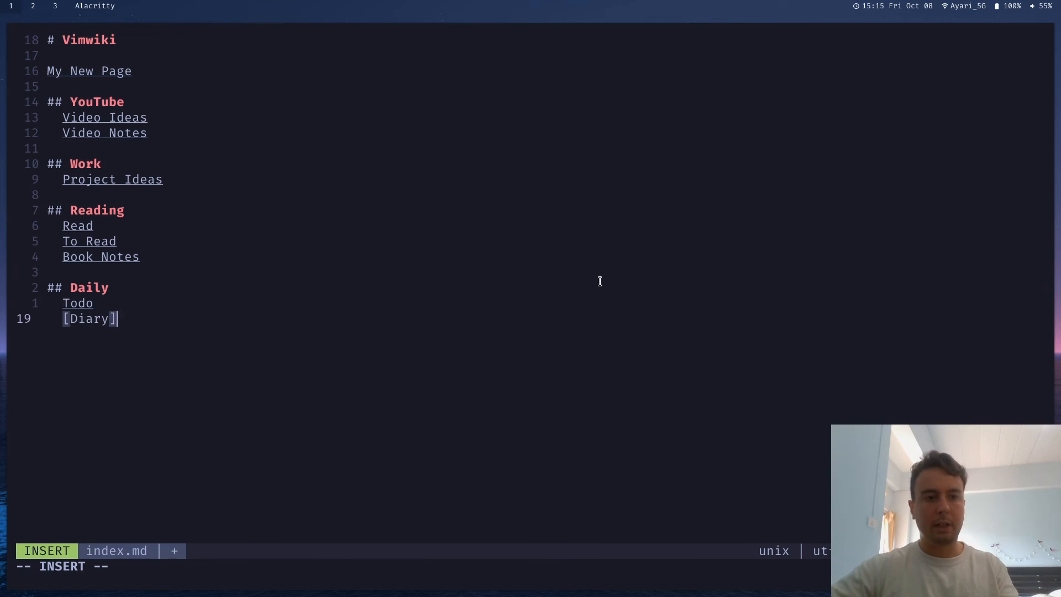
type("(diary/diary.md")
left_click(421, 566)
type(":V")
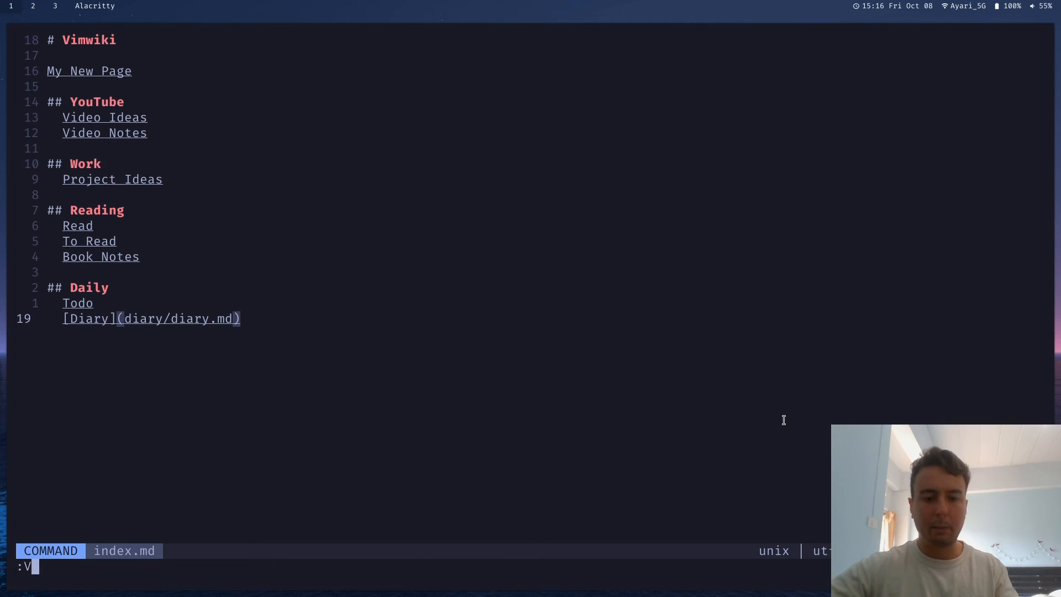
Run :VimwikiAll2HTML to export all wiki pages to HTML
type("imwiki2HTML")
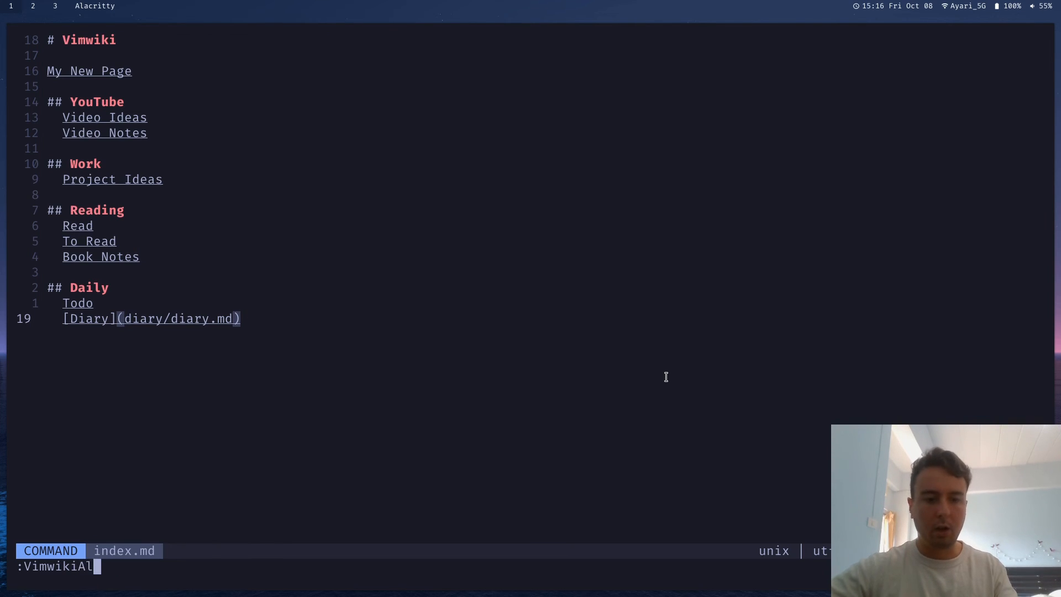
type("l2HTML")
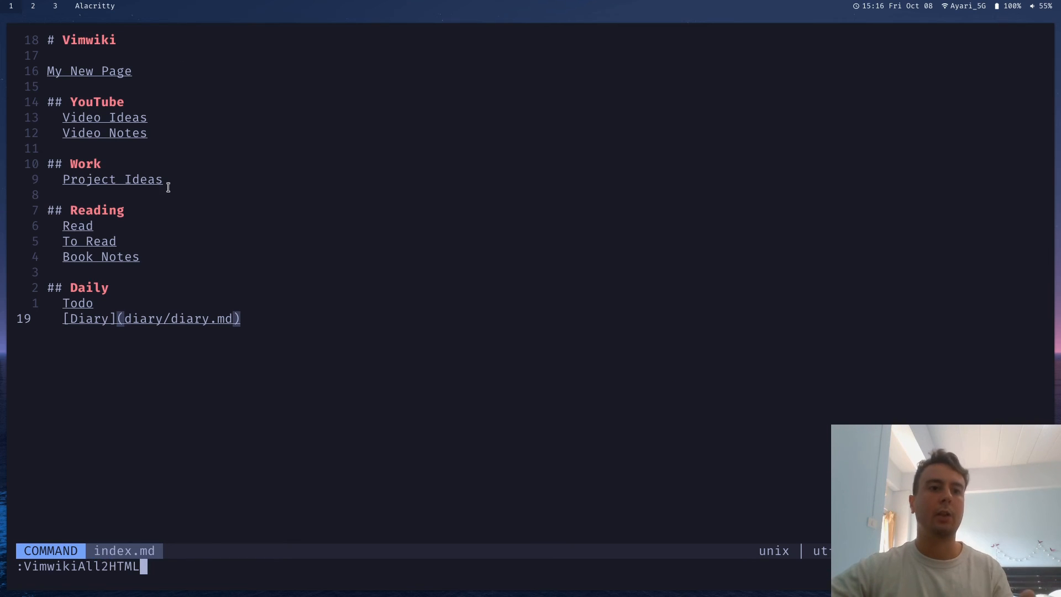
mouse_move(546, 462)
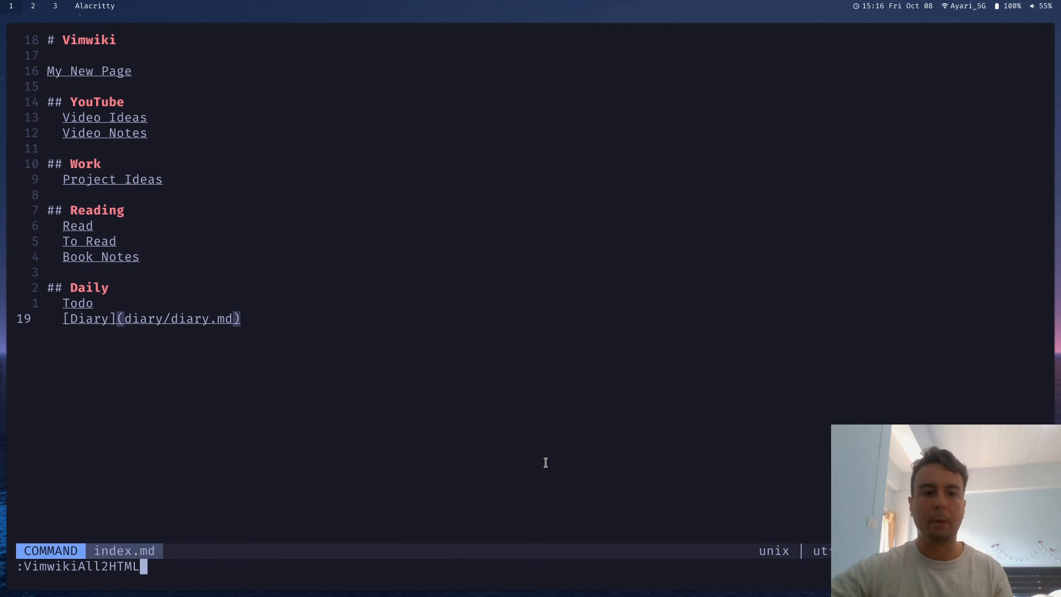
key("Return")
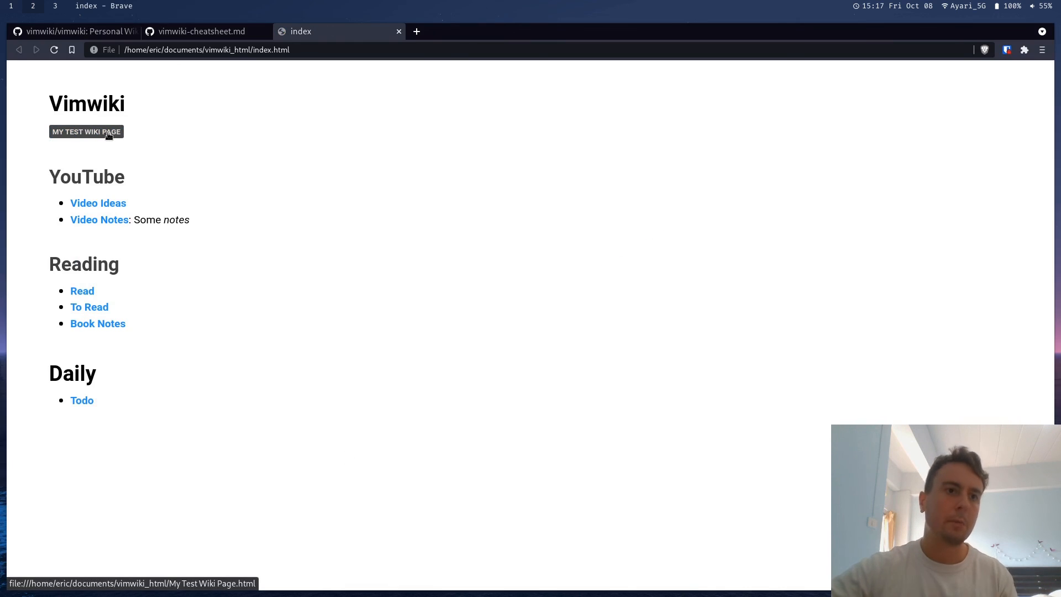
Zoom in on the exported index.html and follow its My Test Wiki Page link
key("ctrl+plus")
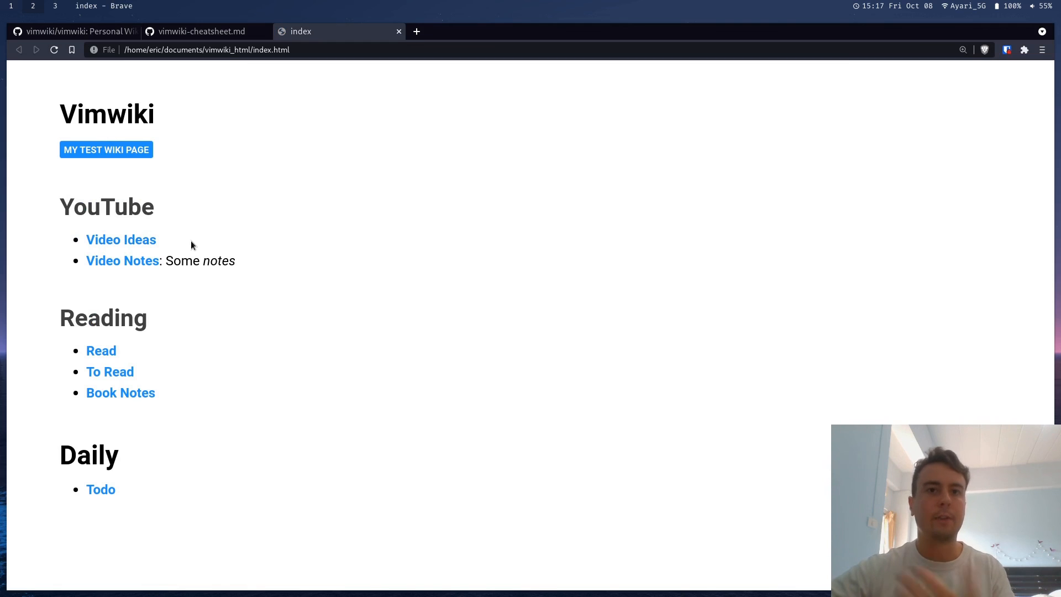
mouse_move(106, 150)
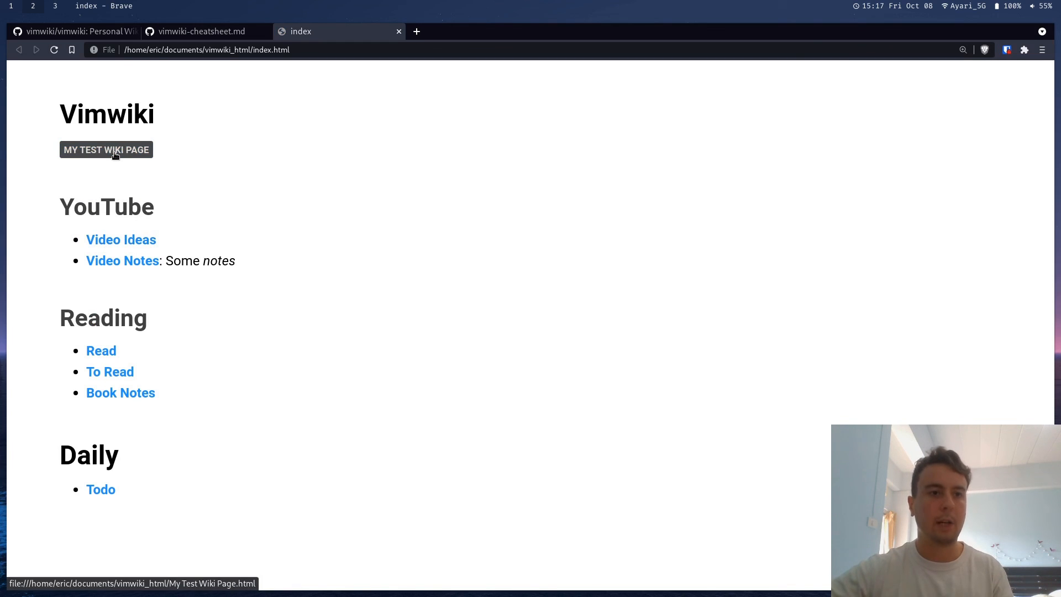
left_click(106, 150)
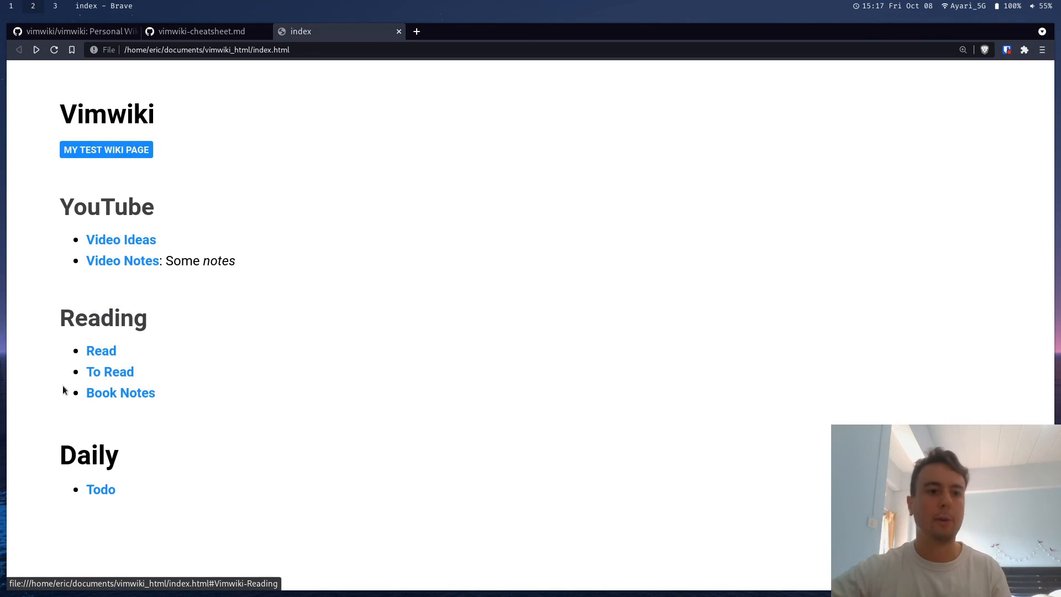
mouse_move(206, 175)
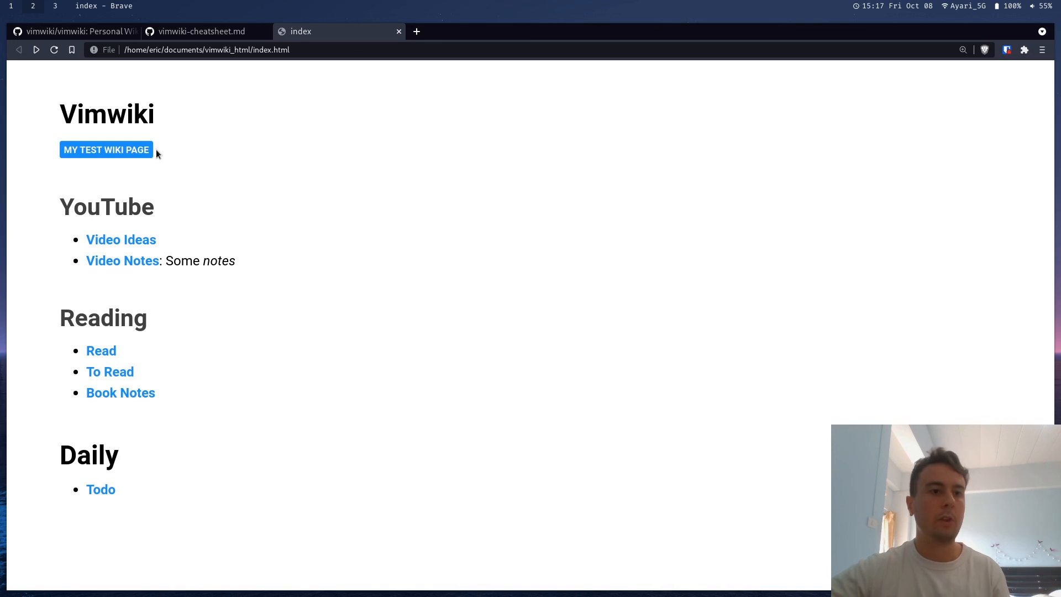
mouse_move(216, 168)
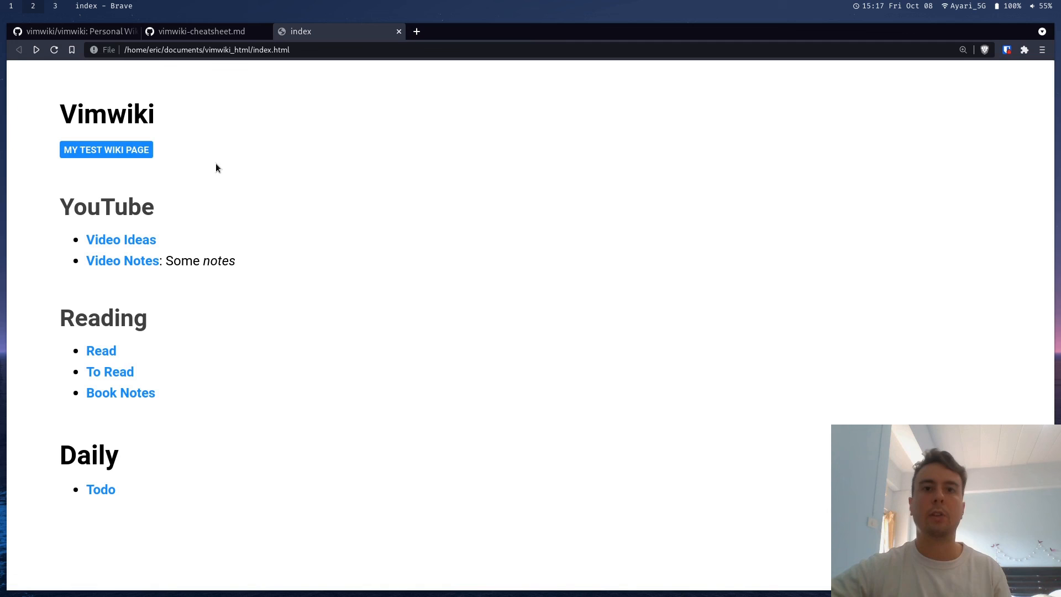
mouse_move(324, 129)
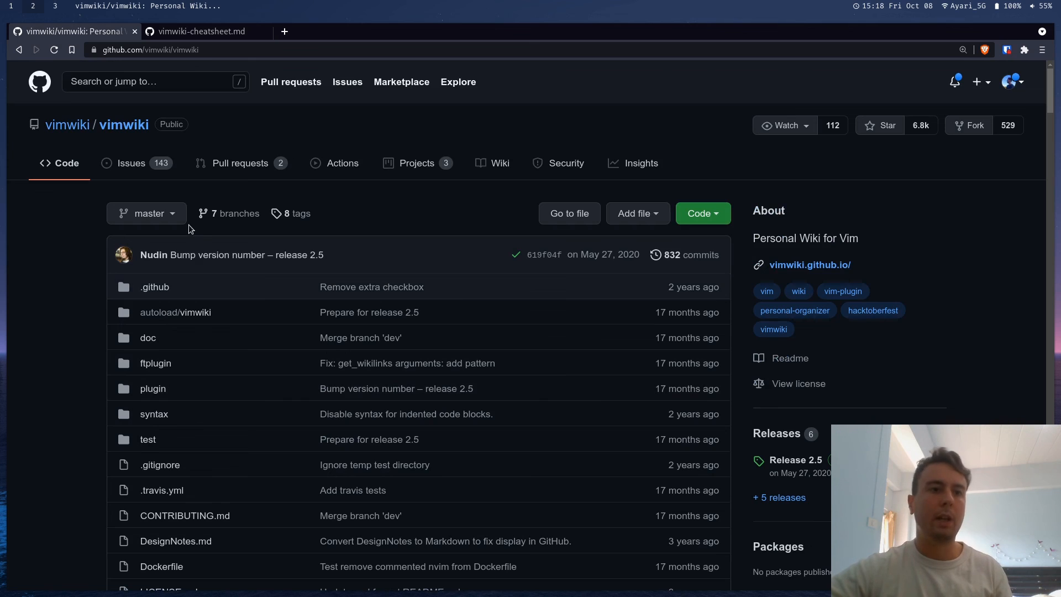
Switch to the vimwiki-cheatsheet.md tab, scroll down, and zoom in twice for reading
left_click(201, 31)
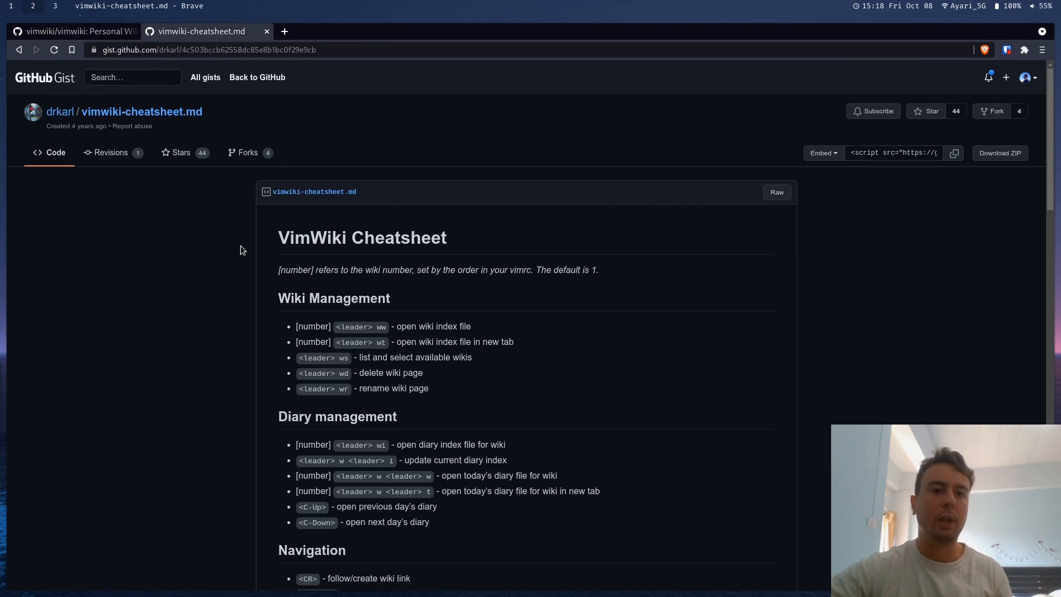
scroll("down", 3)
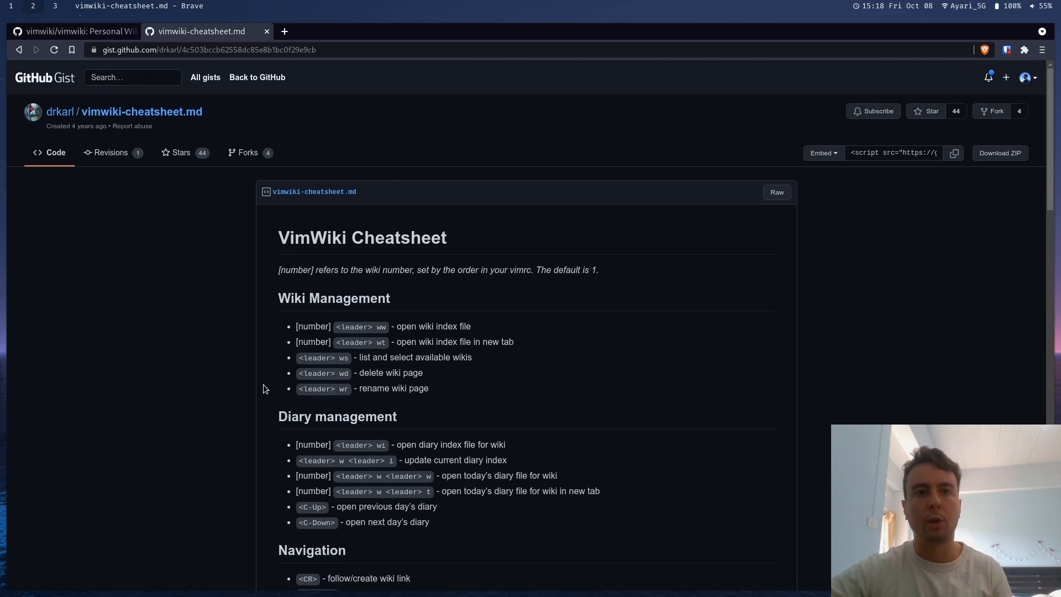
key("ctrl+plus")
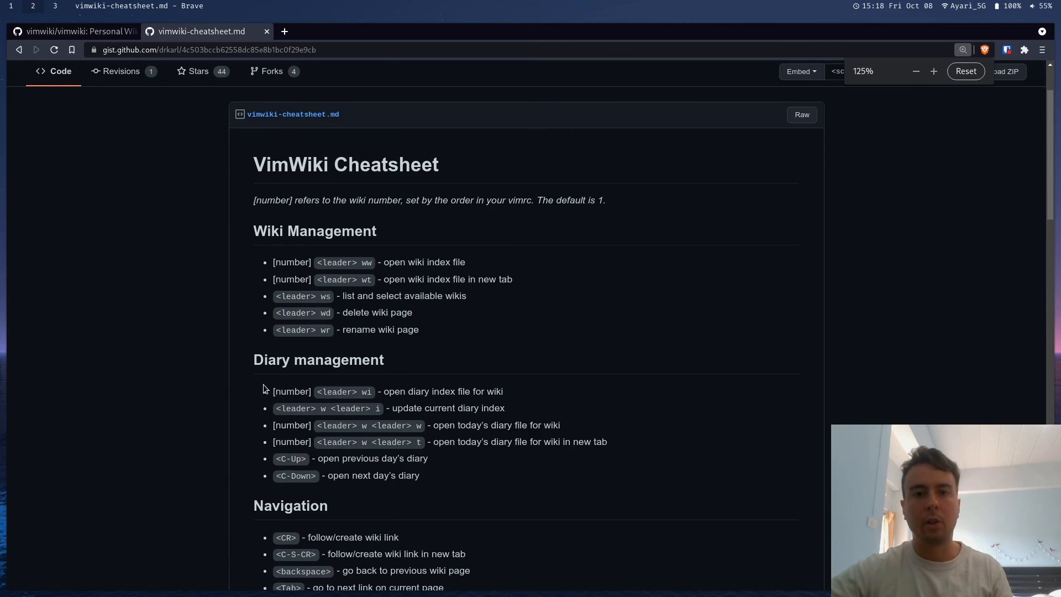
left_click(966, 72)
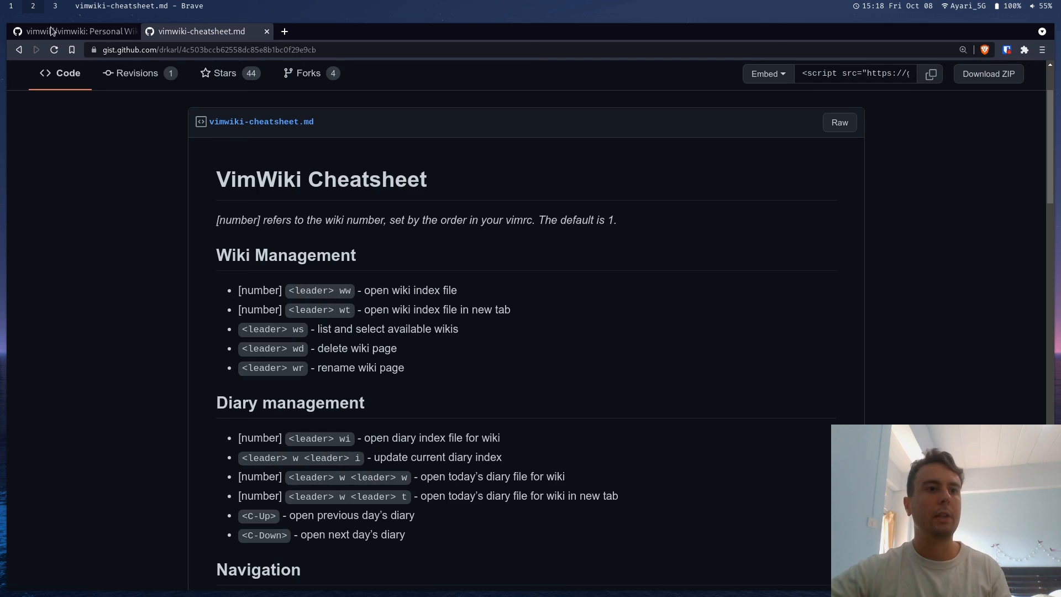